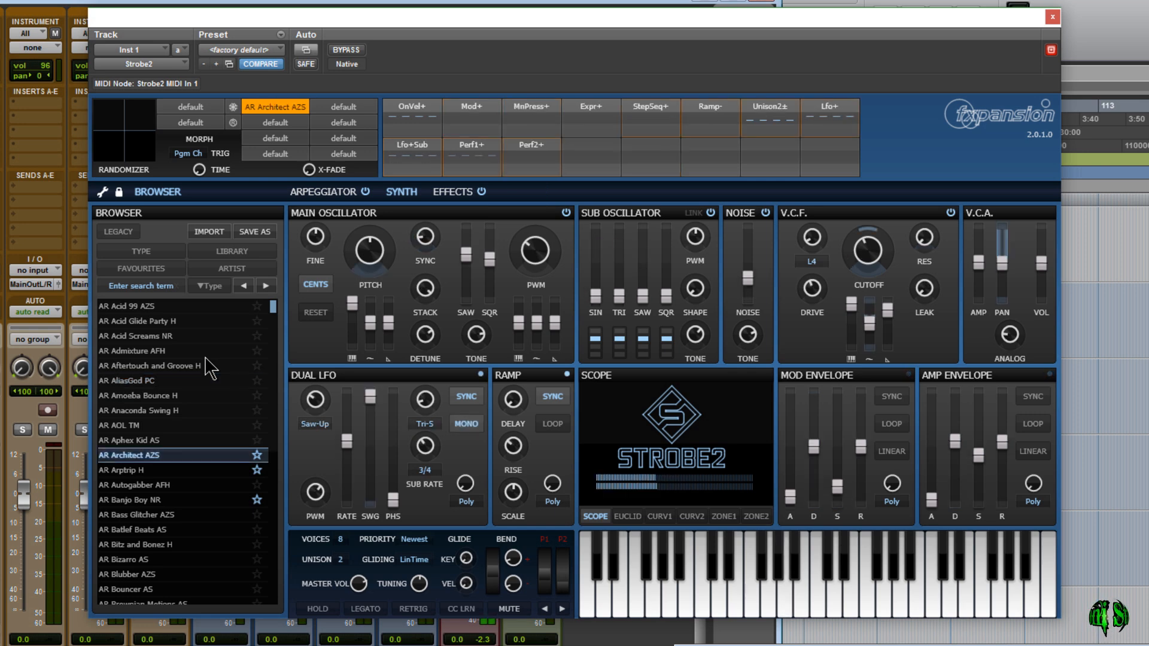
Step: Load the AR Arptrip H factory preset from the Browser list, just below AR Architect AZS
left_click(147, 470)
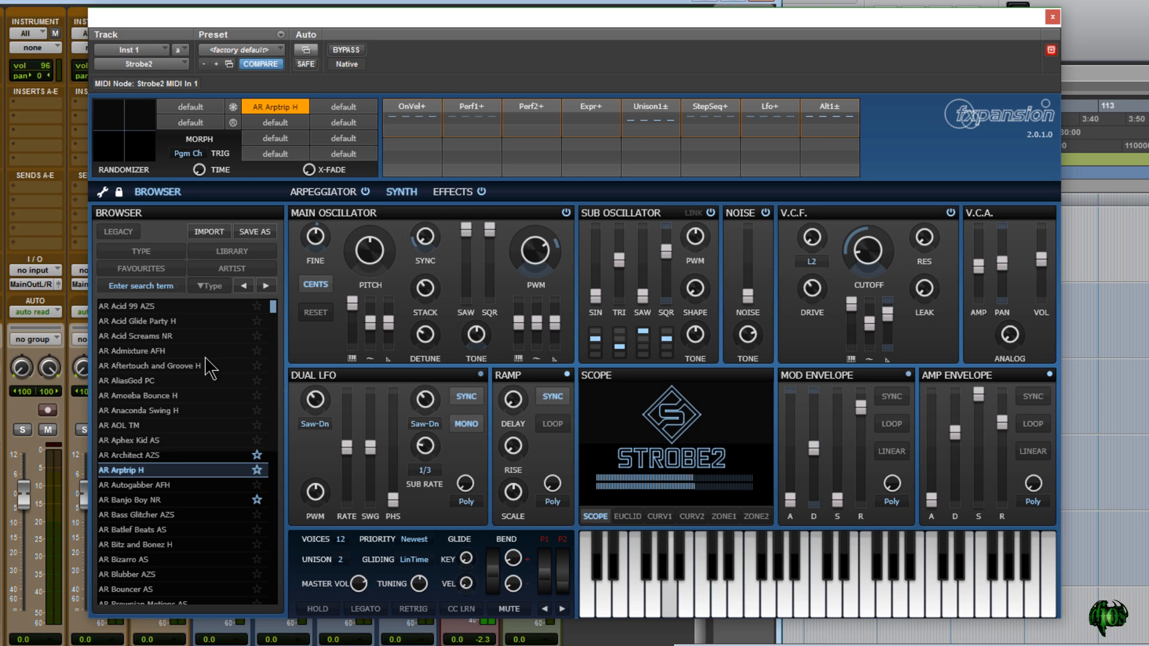